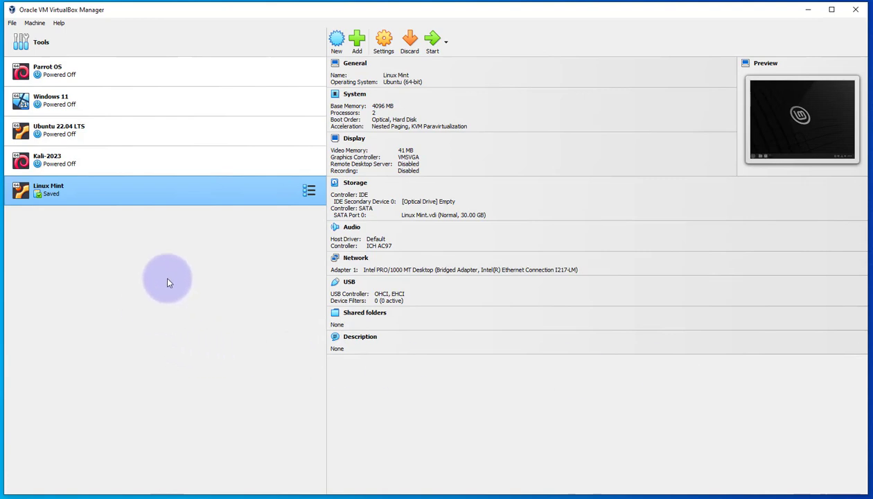
mouse_move(172, 206)
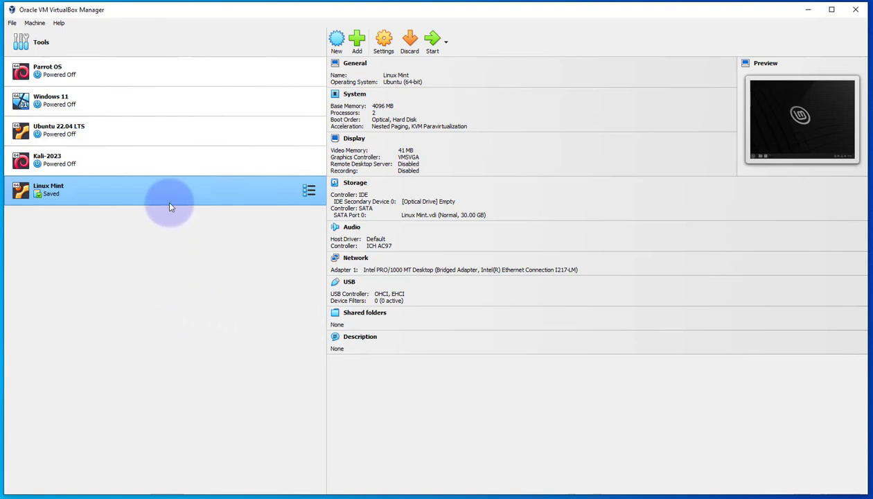
mouse_move(109, 187)
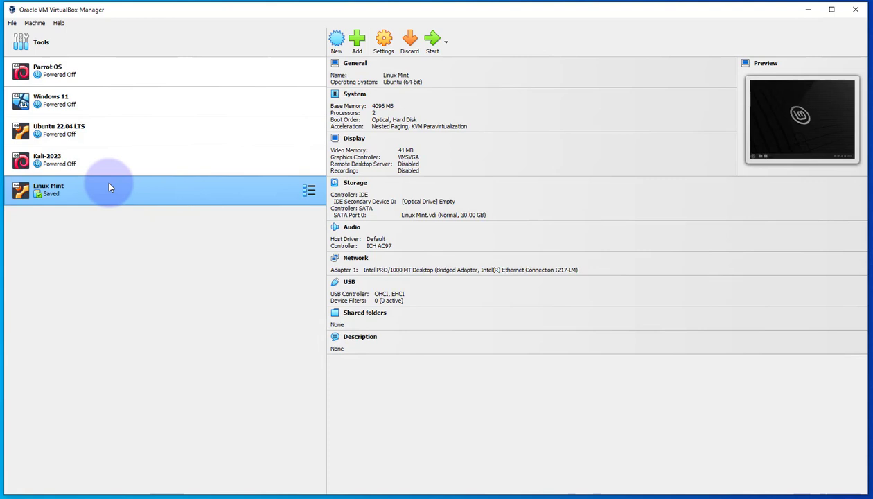
mouse_move(98, 203)
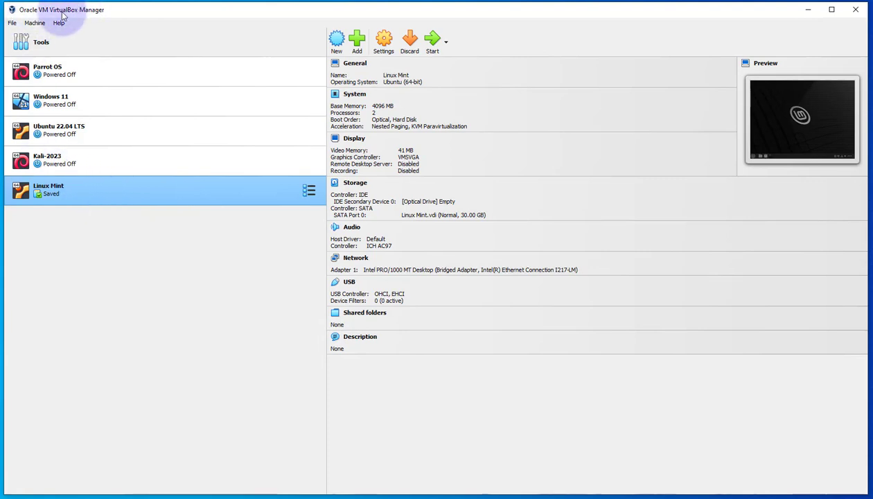
Review the Linux Mint network adapter settings, then boot the VM onto Wired connection 1
right_click(49, 189)
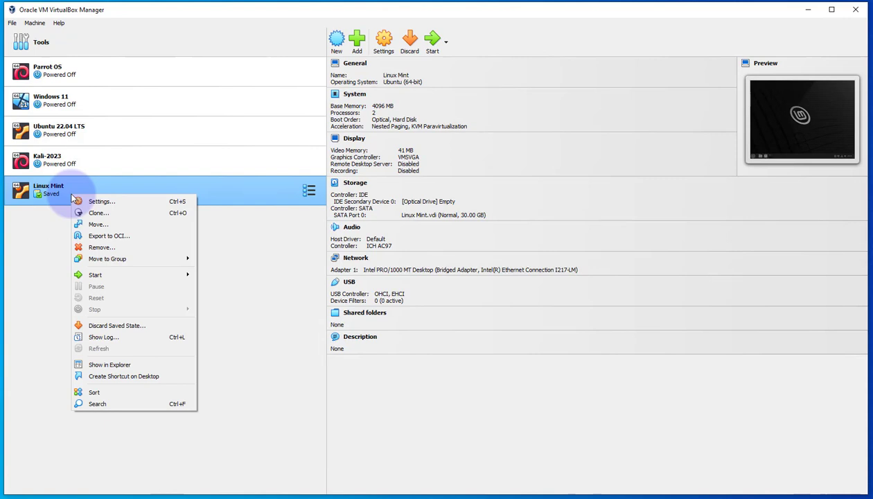
mouse_move(107, 204)
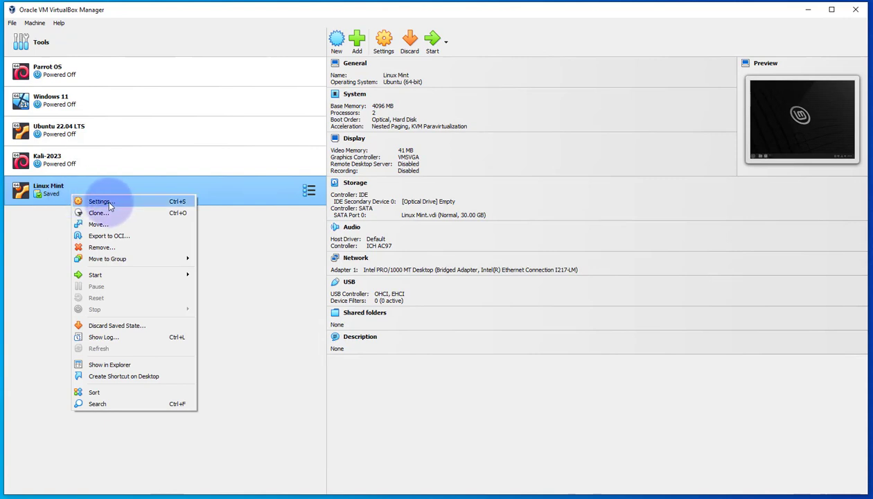
click(101, 200)
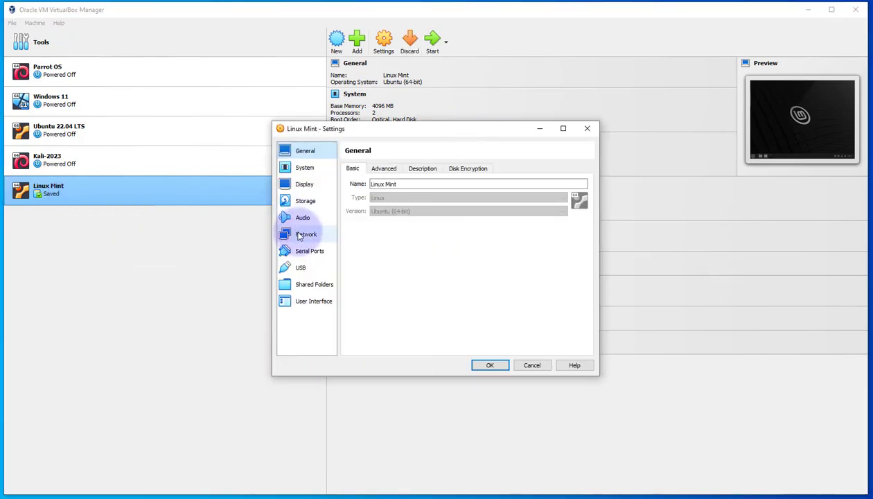
click(305, 233)
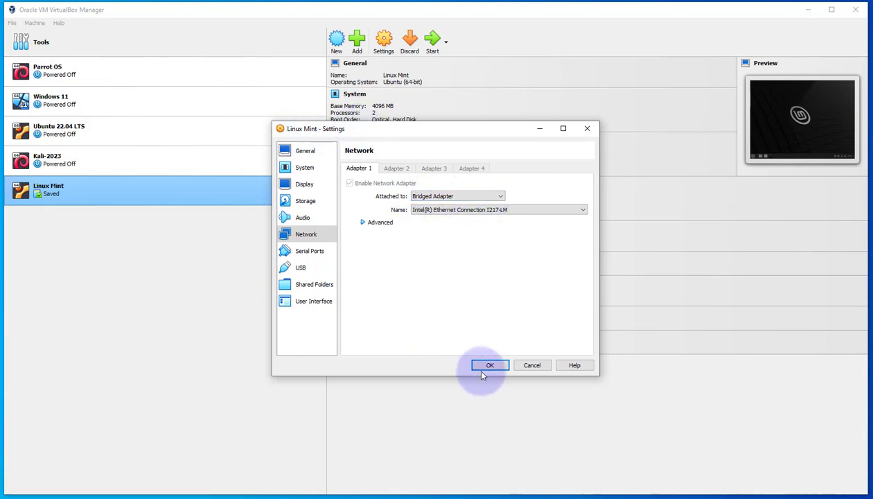
click(489, 365)
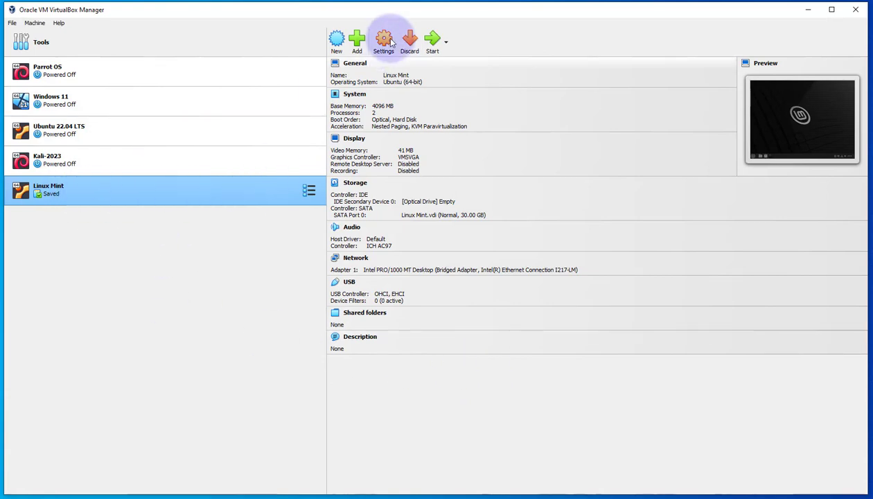
click(383, 40)
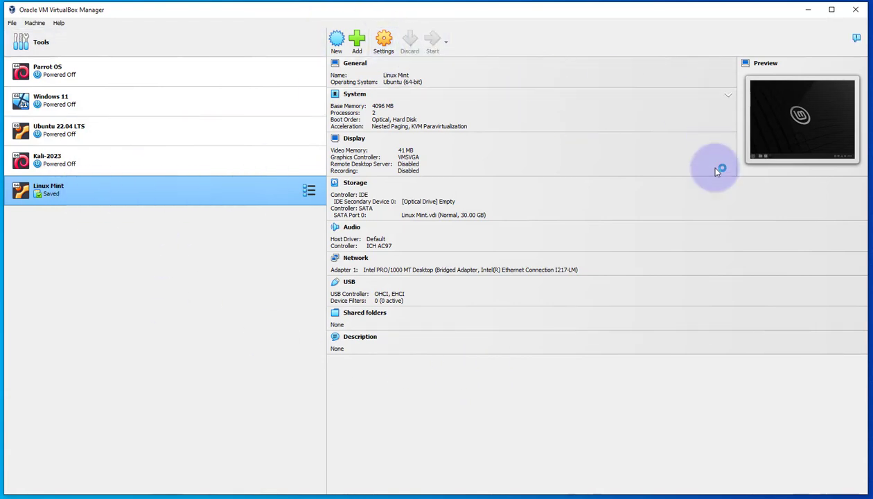
click(432, 41)
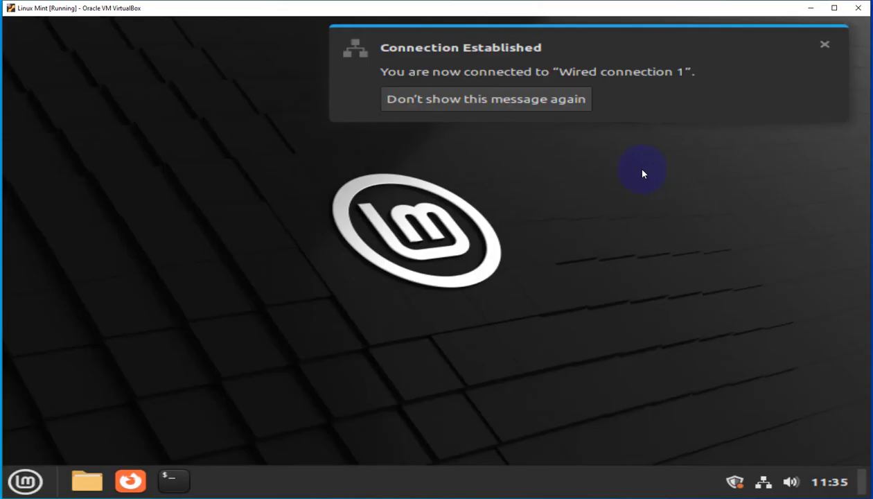
mouse_move(599, 268)
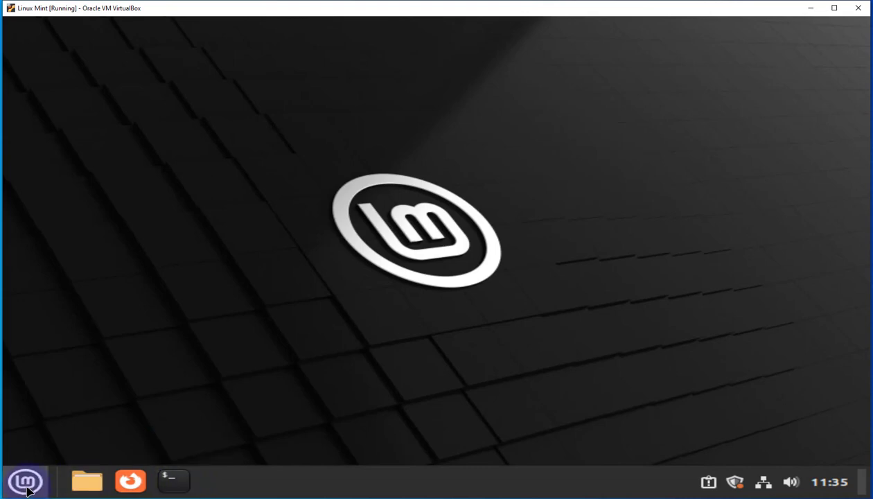
Verify wired IPv4 172.16.1.100 in Network settings and via 'ip address', then minimise both
click(26, 481)
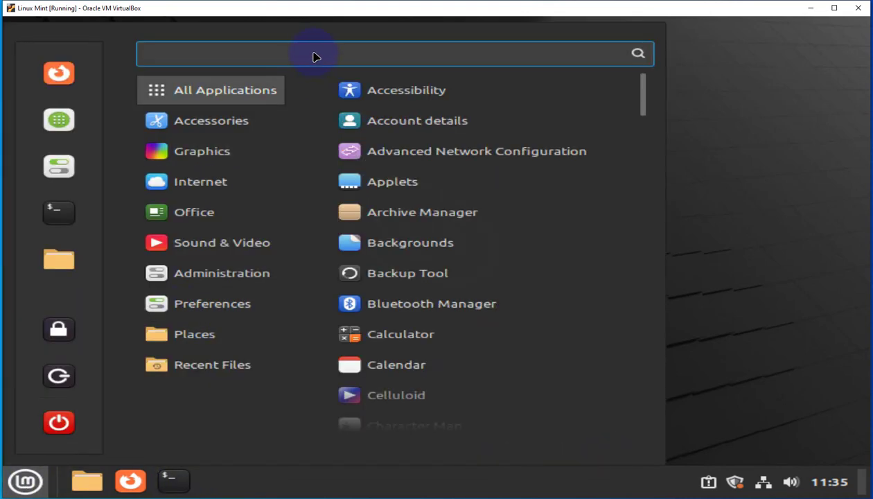
text(network)
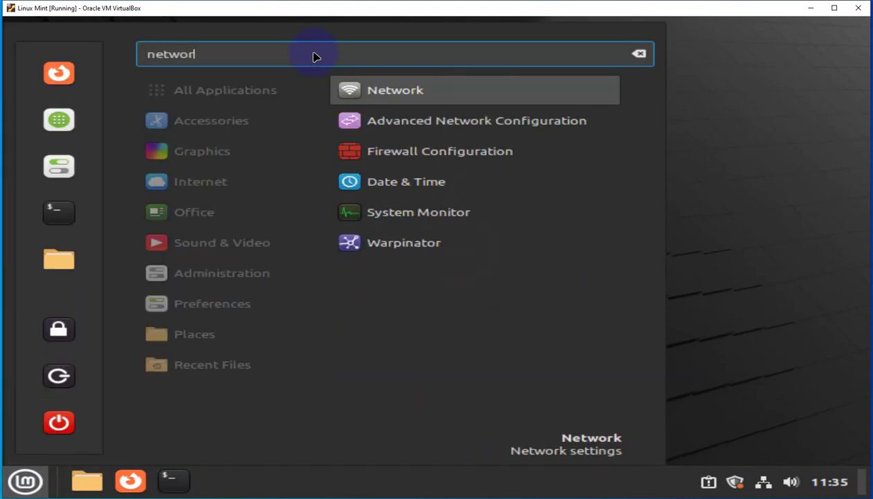
mouse_move(395, 91)
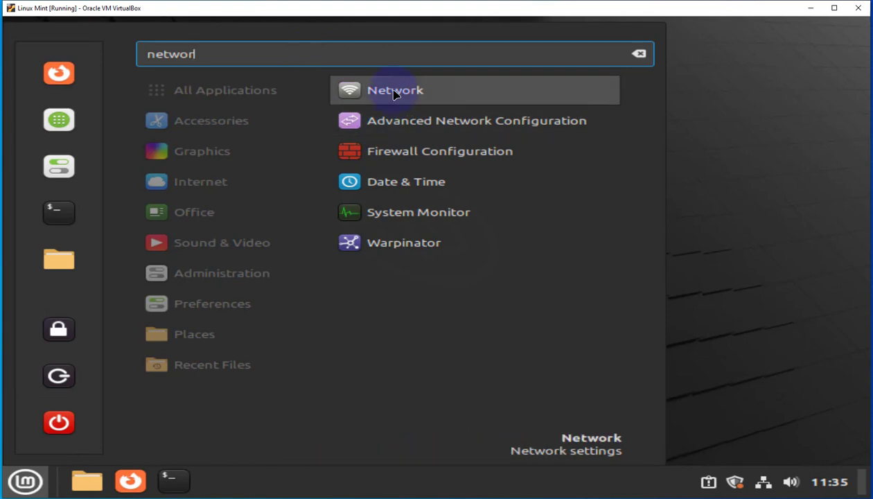
click(394, 90)
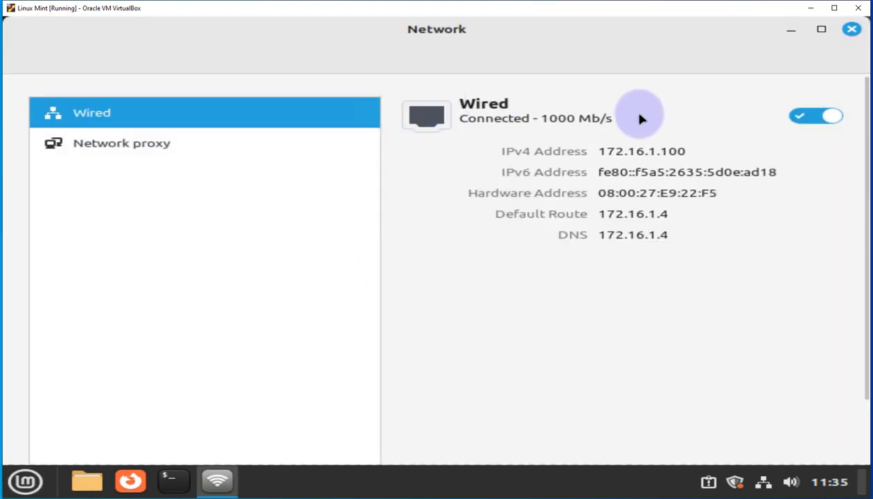
mouse_move(644, 262)
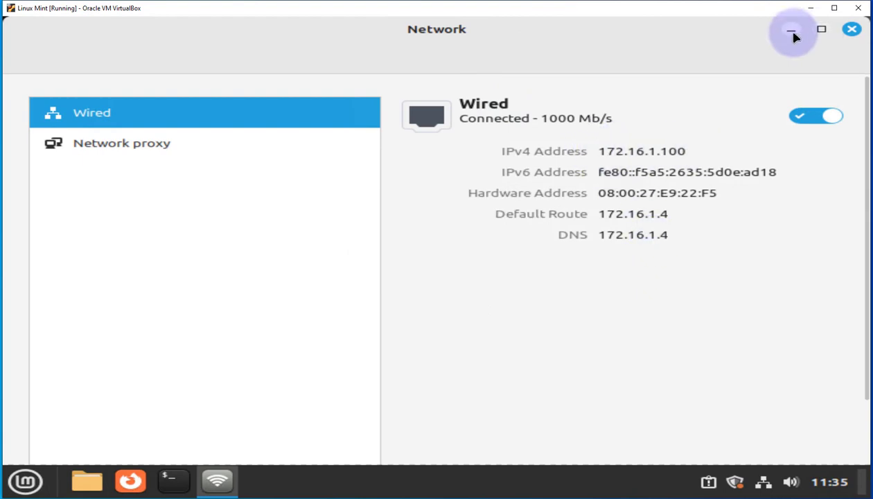
click(792, 29)
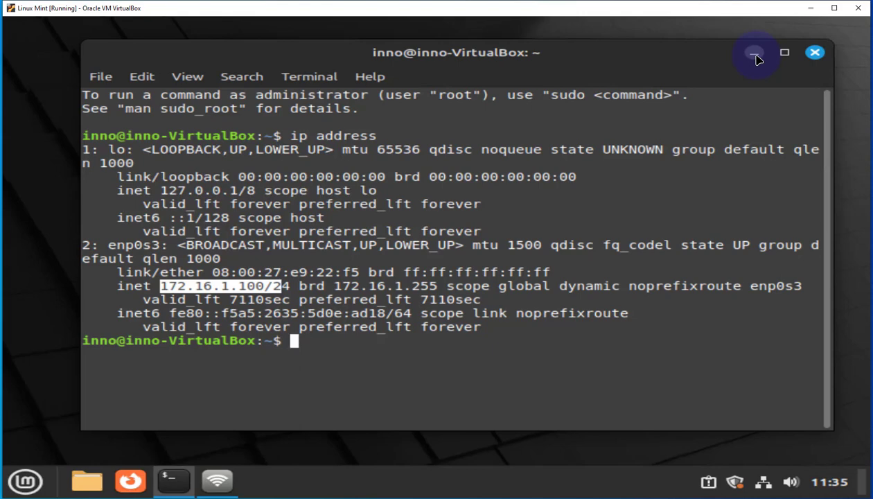
click(755, 52)
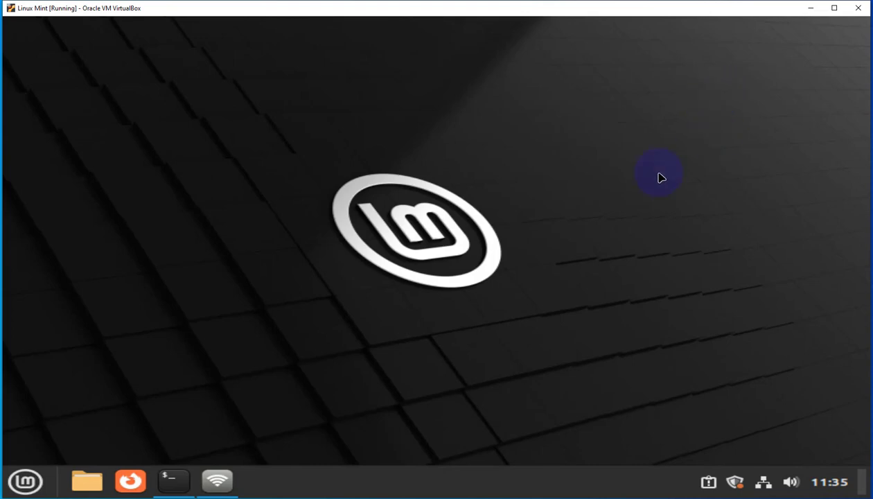
mouse_move(596, 158)
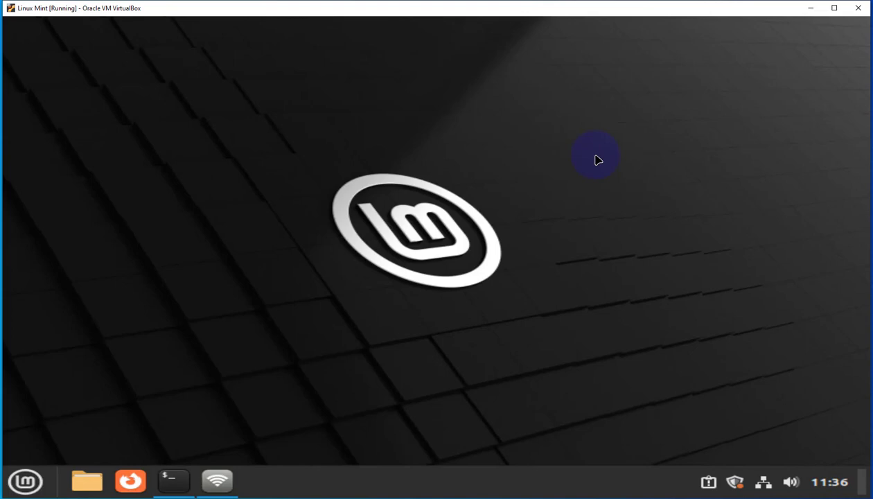
mouse_move(677, 136)
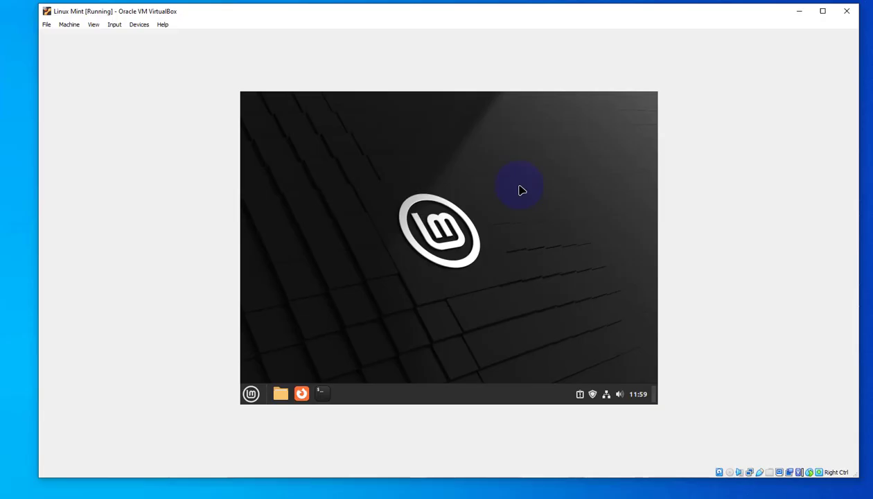
mouse_move(154, 30)
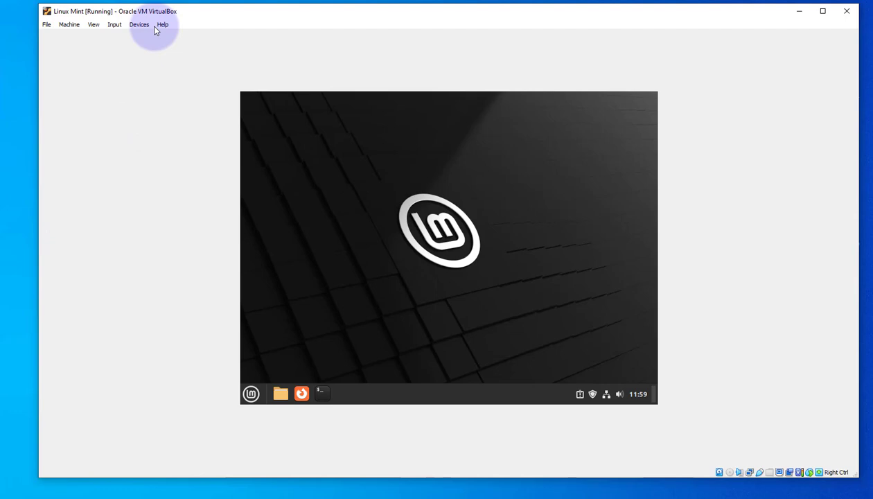
Attach ATHEROS UB91C [0108] through Devices > USB, which fails with a can't-attach error
click(138, 25)
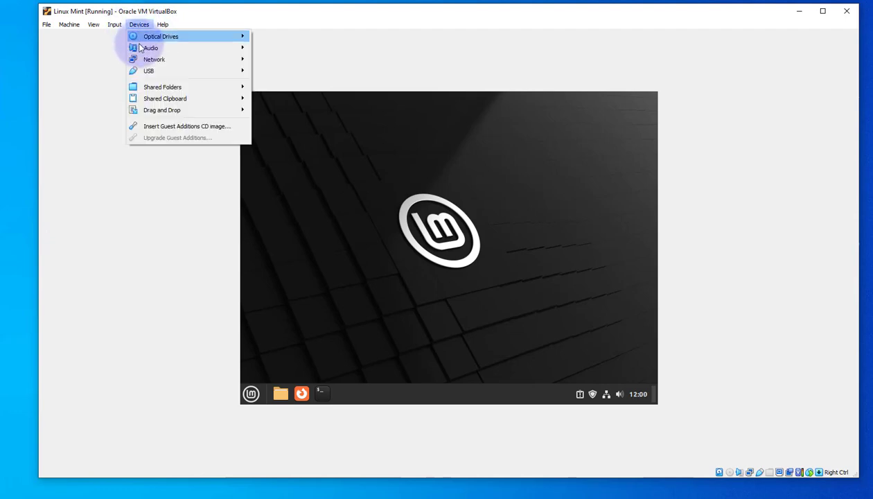
mouse_move(148, 71)
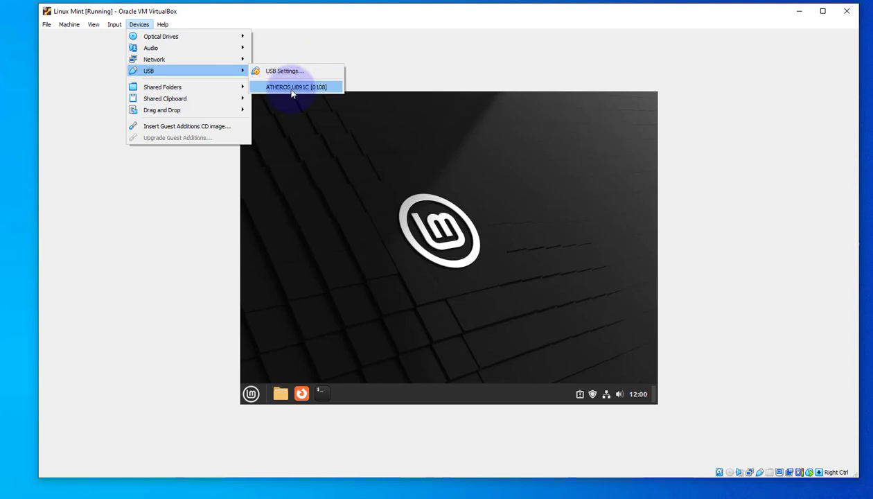
mouse_move(296, 87)
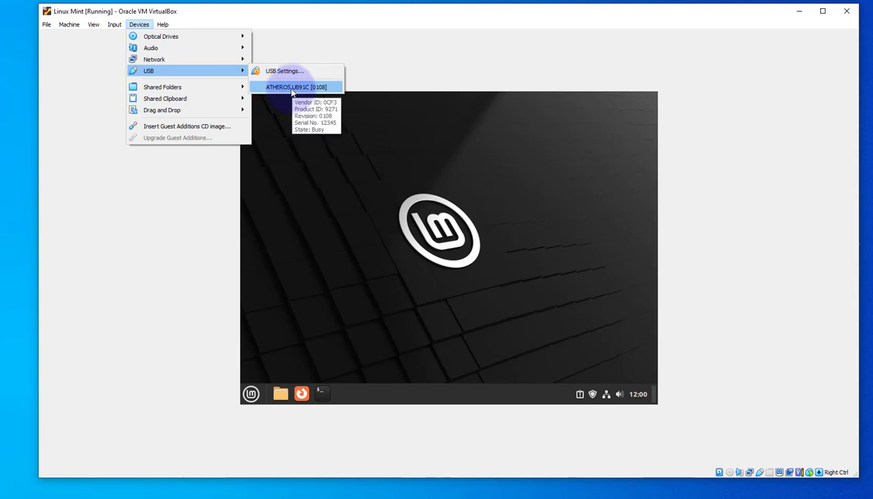
click(295, 87)
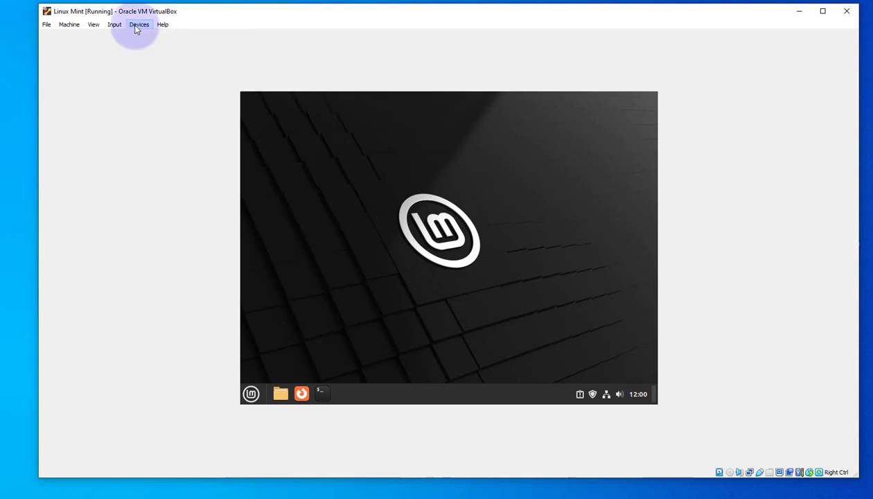
click(138, 24)
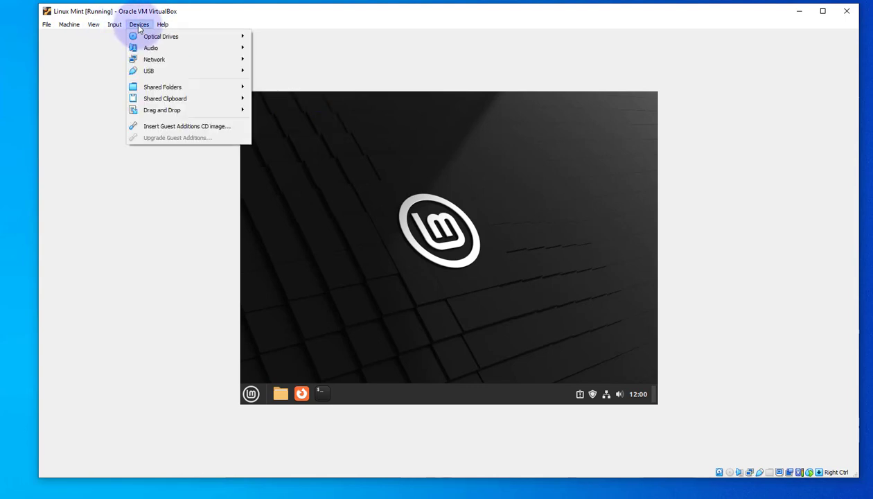
click(149, 70)
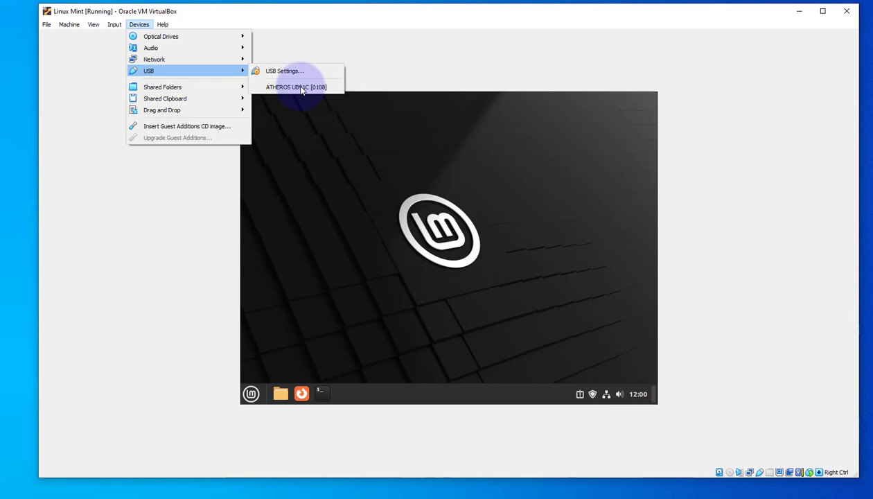
click(296, 86)
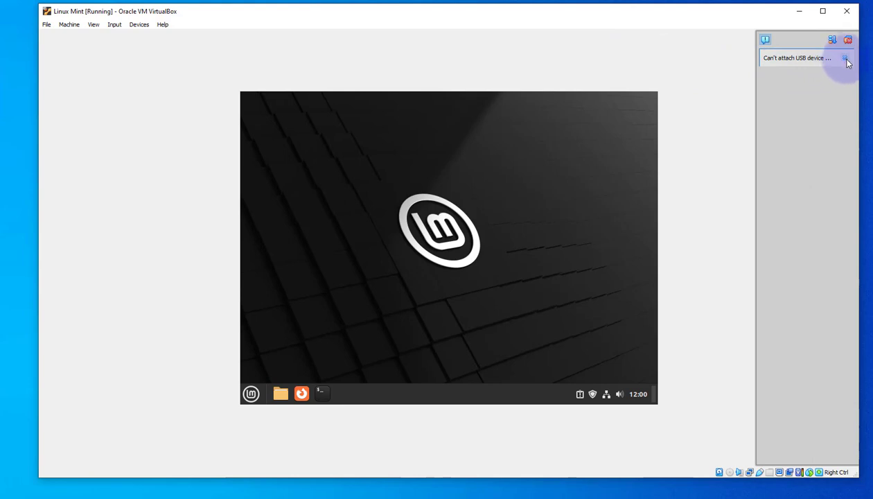
Dismiss the USB attach error and switch the VM window to Scaled Mode
click(139, 25)
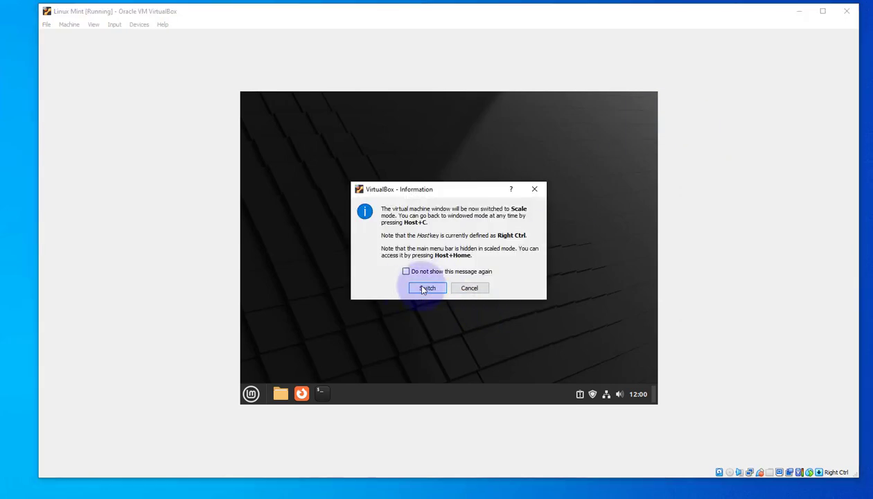
click(427, 288)
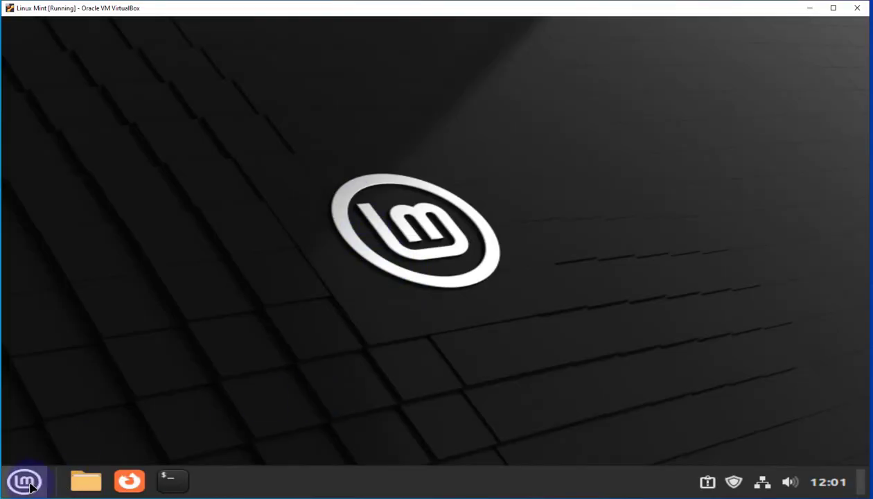
Search 'net' in the Mint menu to bring up Network settings and a terminal
click(24, 481)
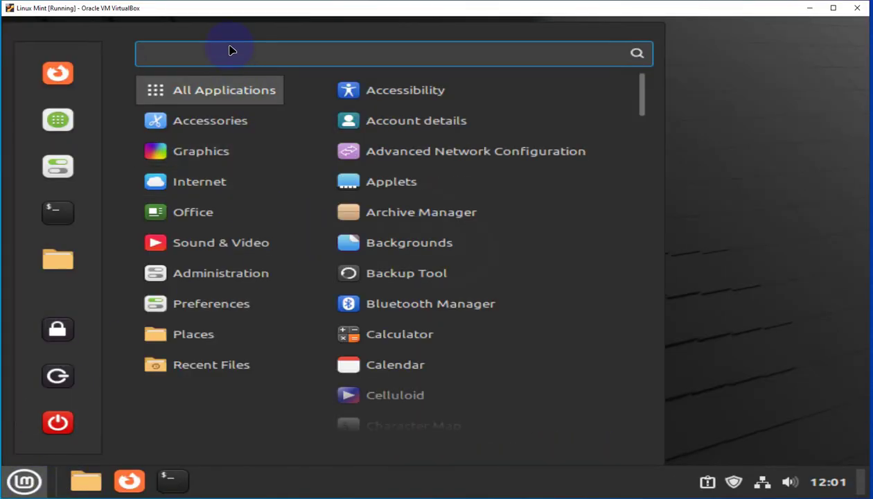
text(net)
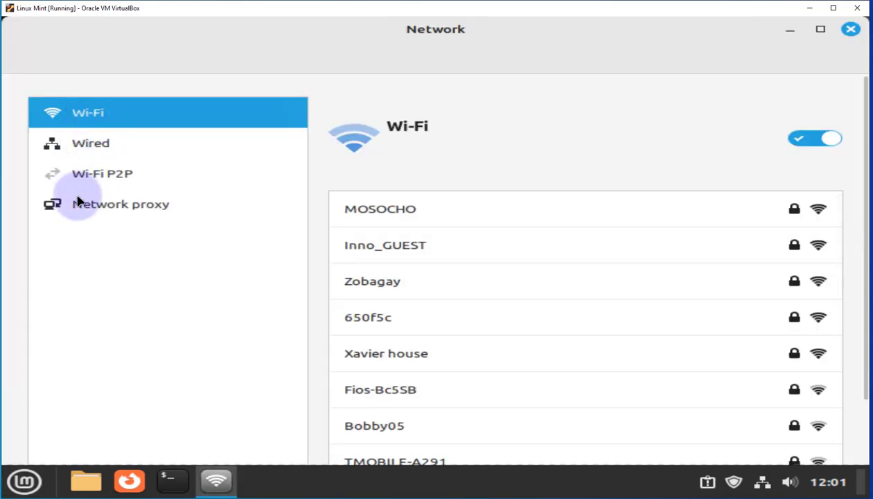
mouse_move(147, 136)
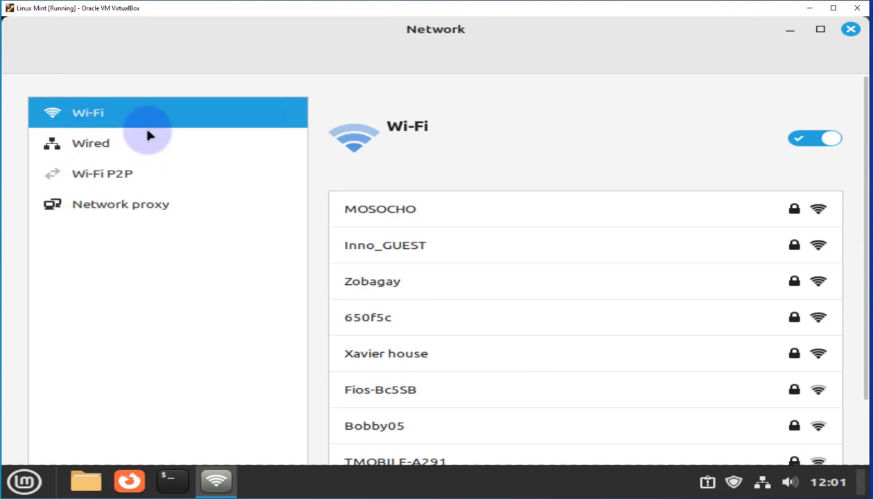
mouse_move(422, 132)
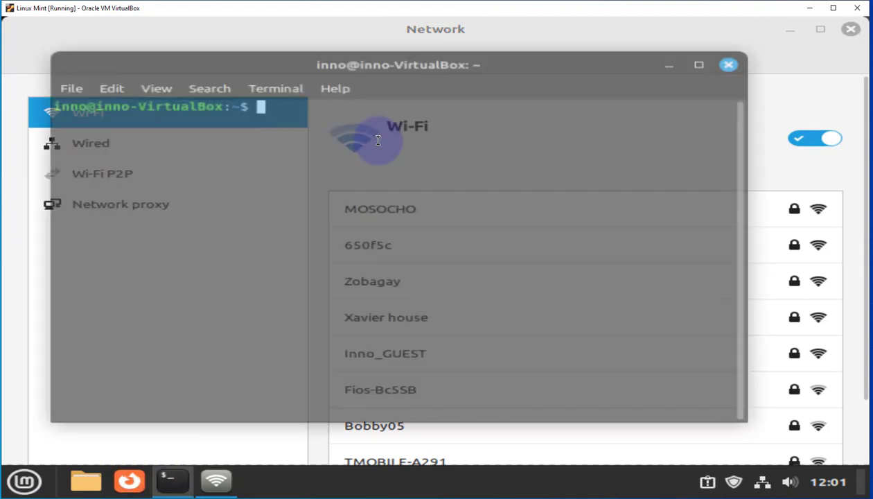
Run 'ip address' showing wlx00c0cab298fe down, then bring Network settings forward
text(ip address)
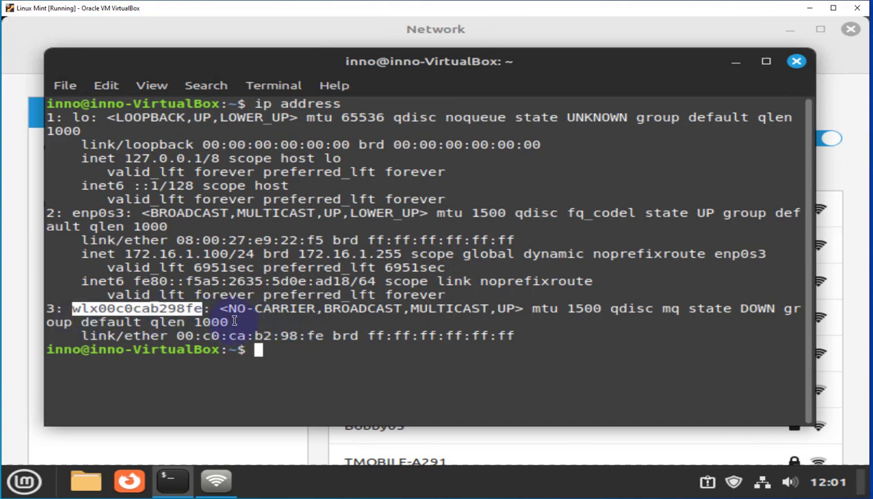
click(216, 480)
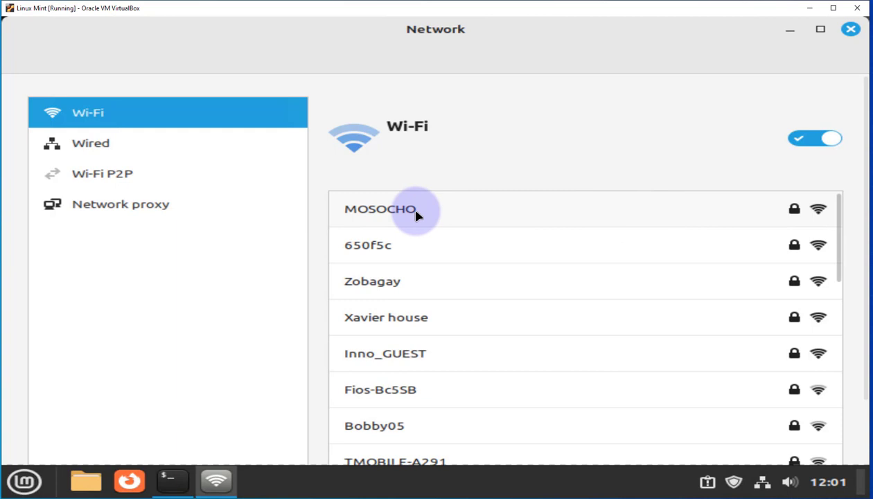
Cancel the MOSOCHO password prompt and start connecting to Inno_GUEST instead
click(380, 208)
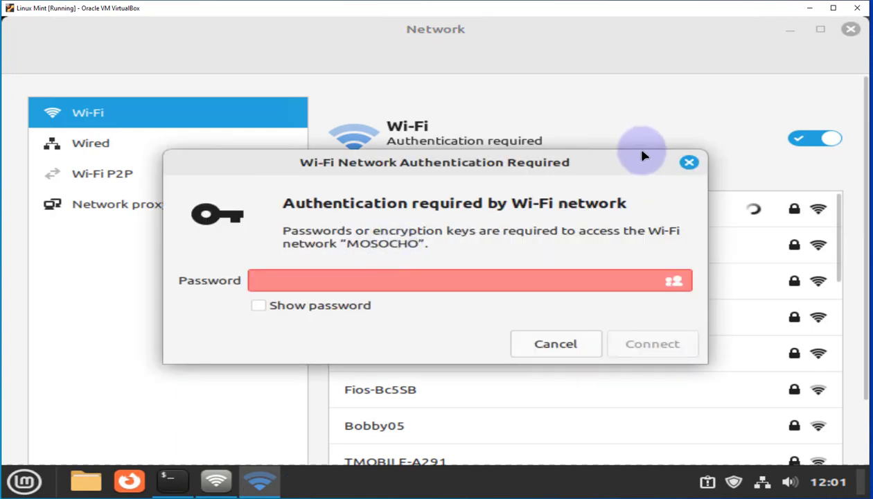
click(651, 344)
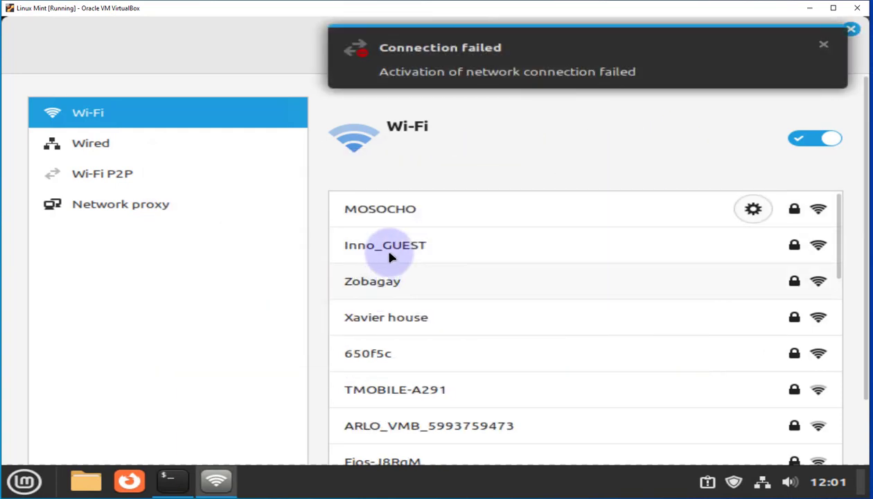
click(385, 244)
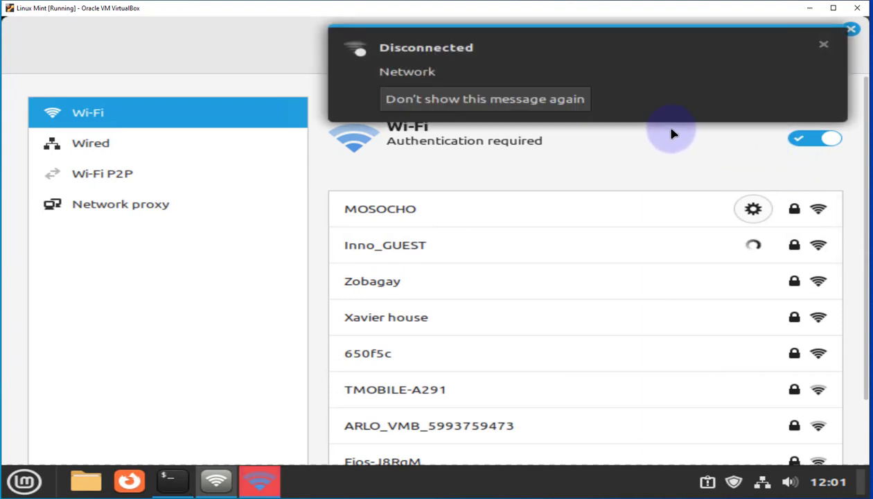
mouse_move(776, 273)
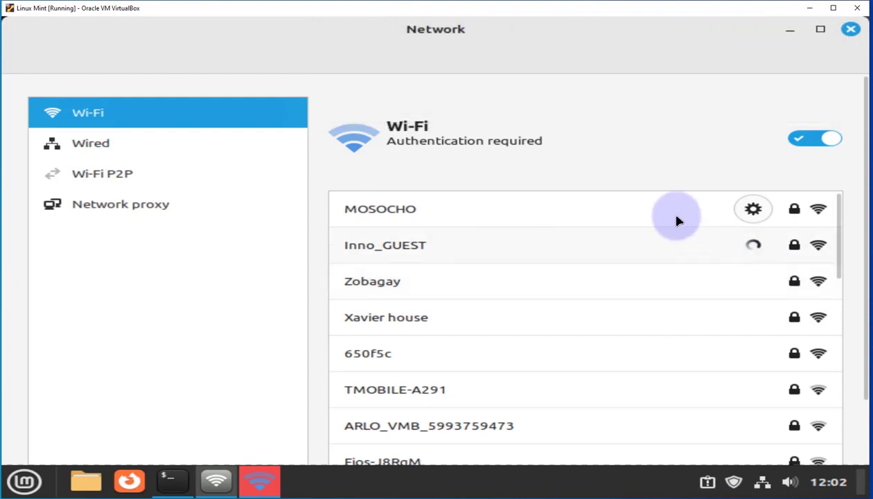
mouse_move(727, 228)
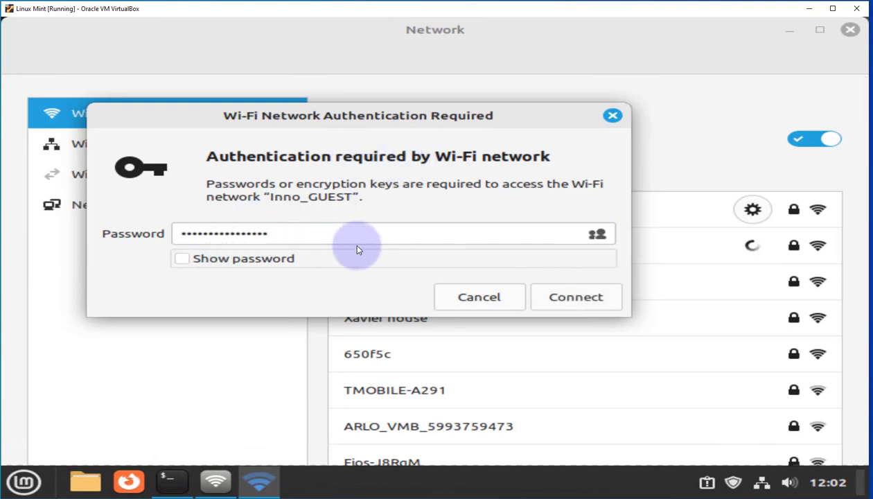
Submit the Inno_GUEST password and connect
click(575, 296)
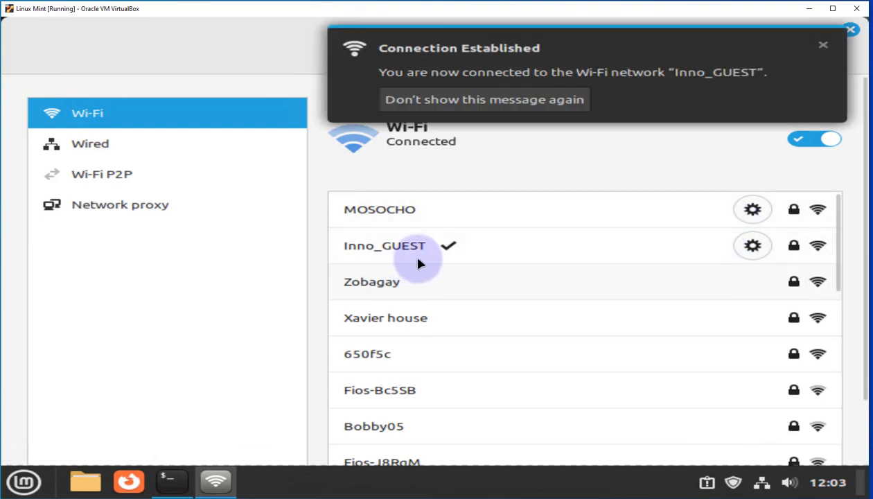
mouse_move(340, 252)
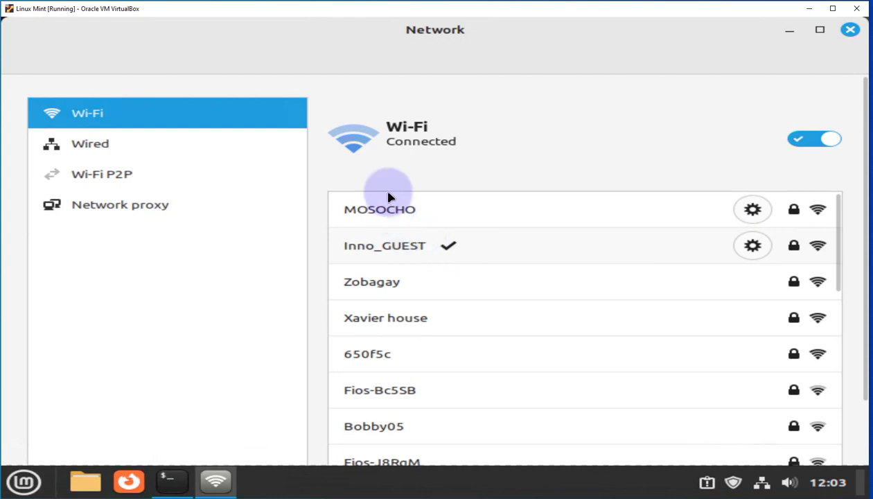
mouse_move(82, 174)
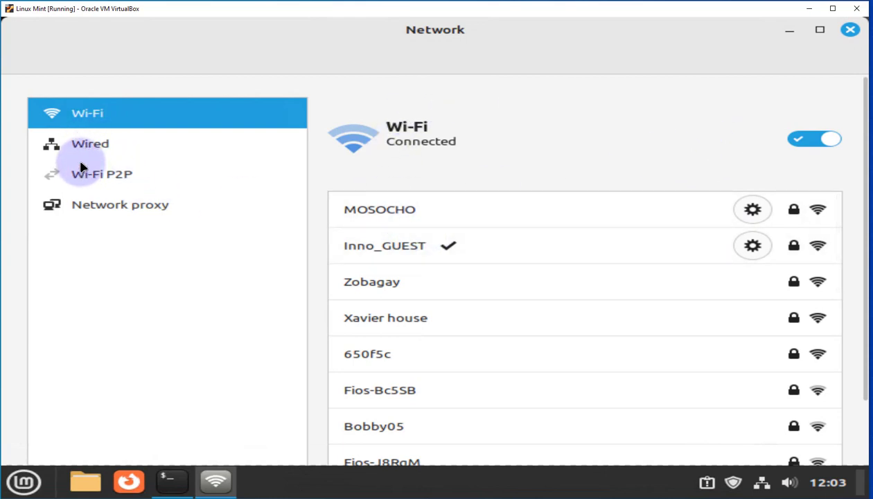
Hide Network settings and highlight wlx address 192.168.1.176/24 in the terminal listing
click(849, 29)
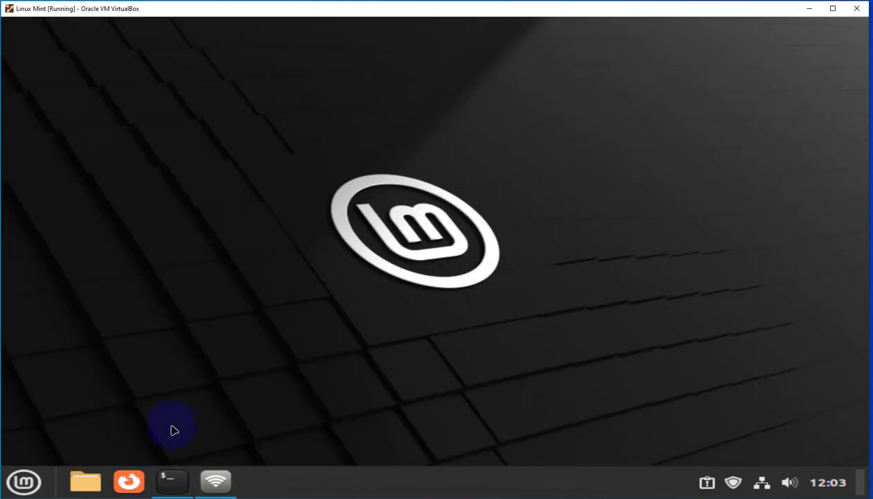
click(171, 481)
text(ip address)
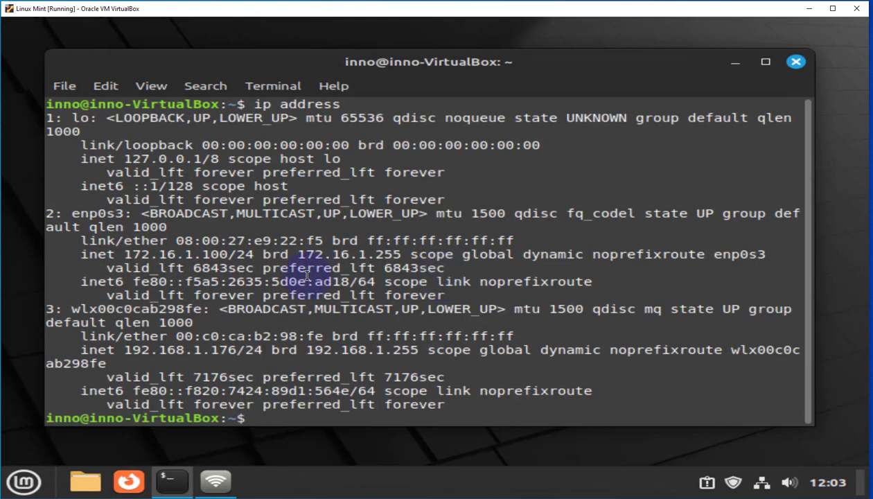
double_click(139, 350)
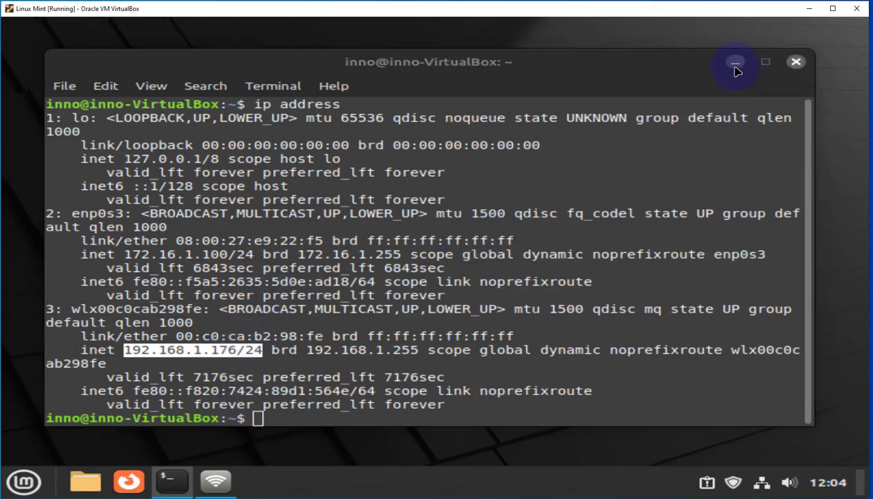
click(215, 481)
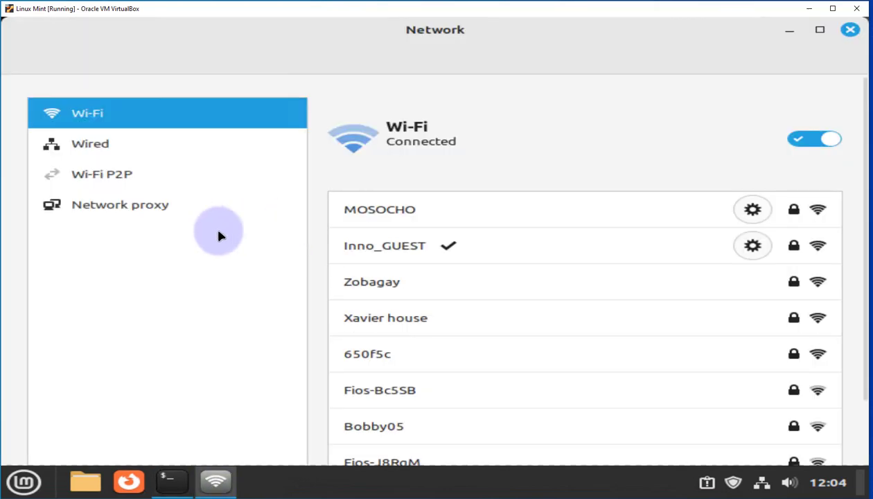
mouse_move(677, 164)
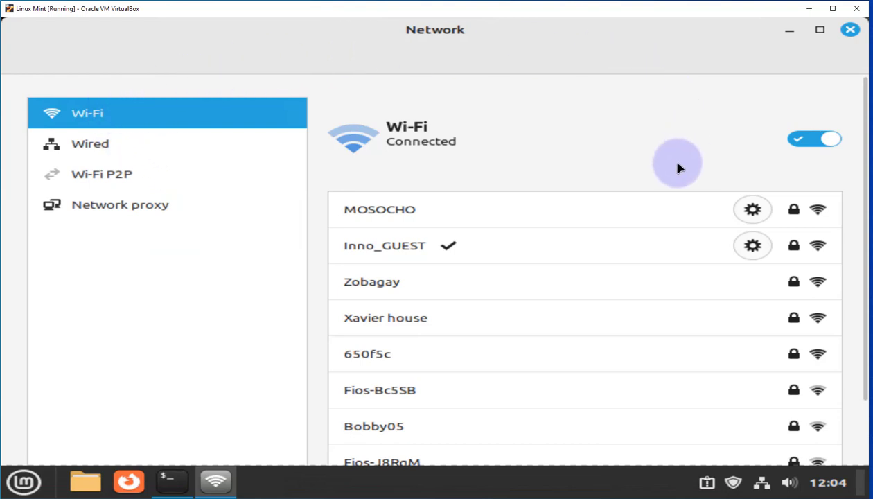
mouse_move(752, 245)
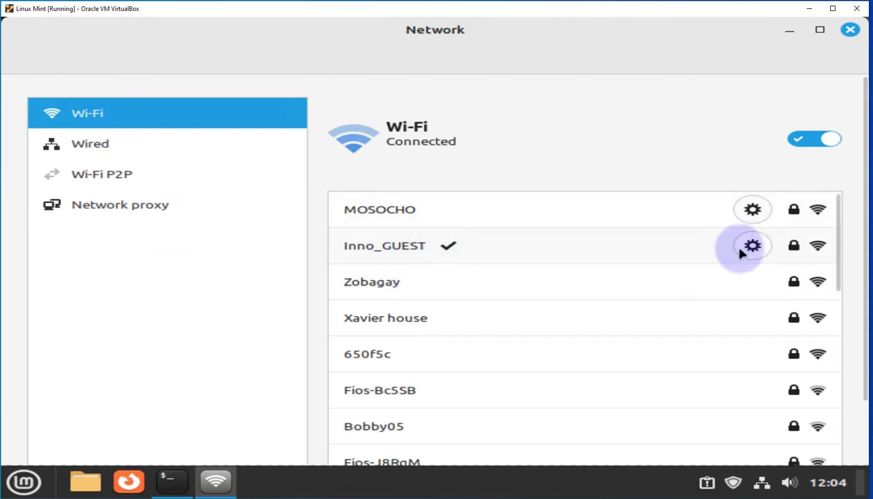
mouse_move(391, 258)
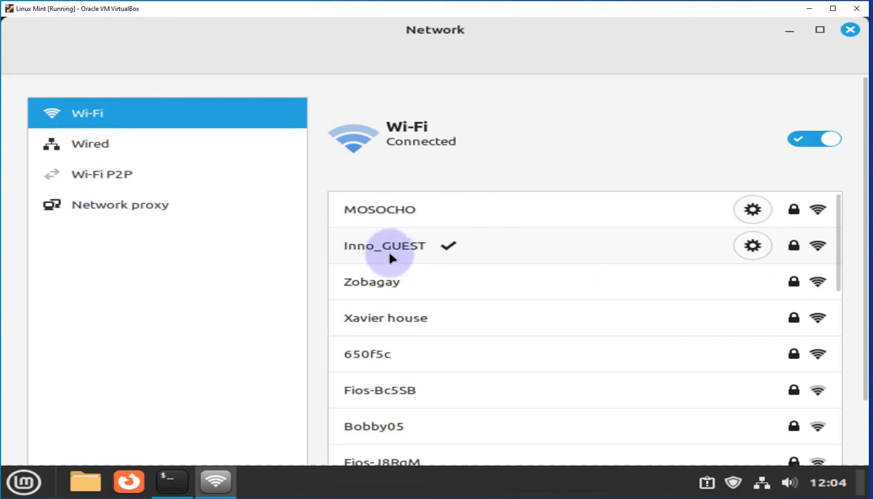
mouse_move(752, 245)
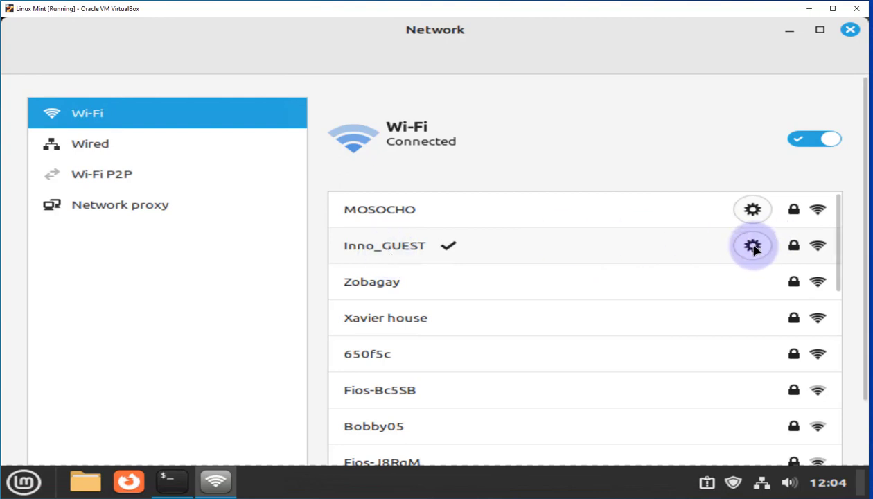
Open Inno_GUEST's settings, select IPv4 192.168.1.176, then view WPA/WPA2 Personal security
click(753, 245)
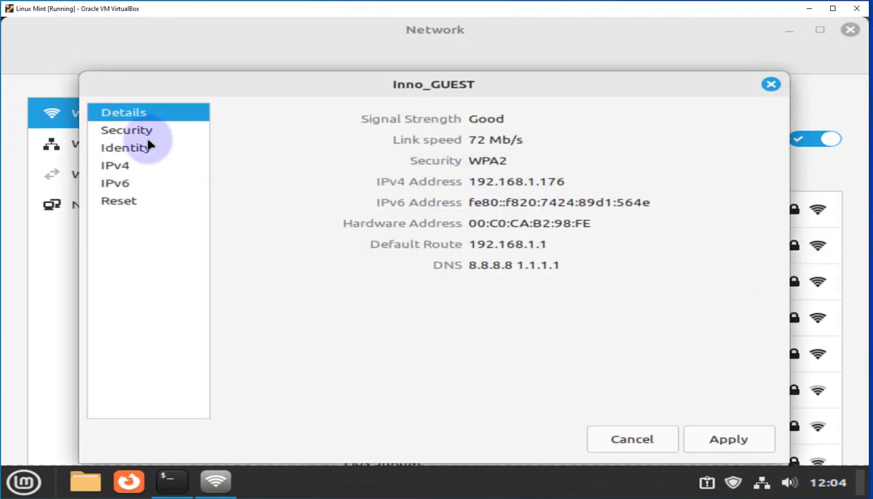
mouse_move(428, 226)
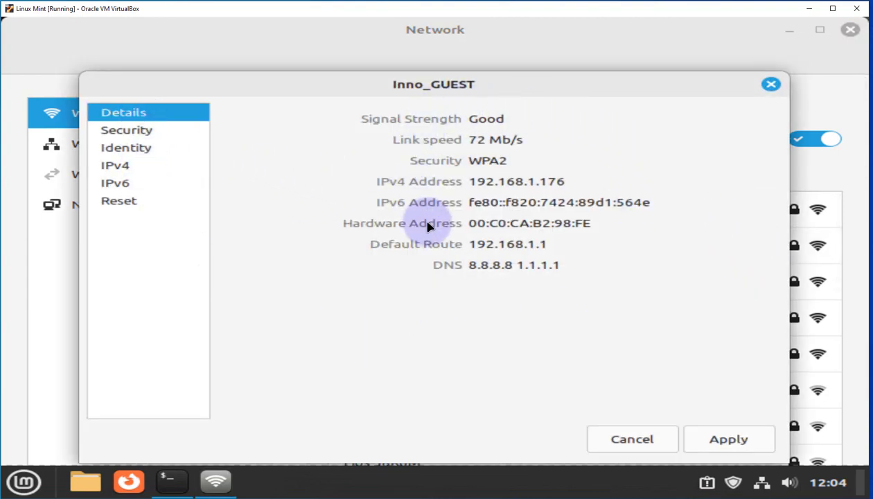
mouse_move(469, 266)
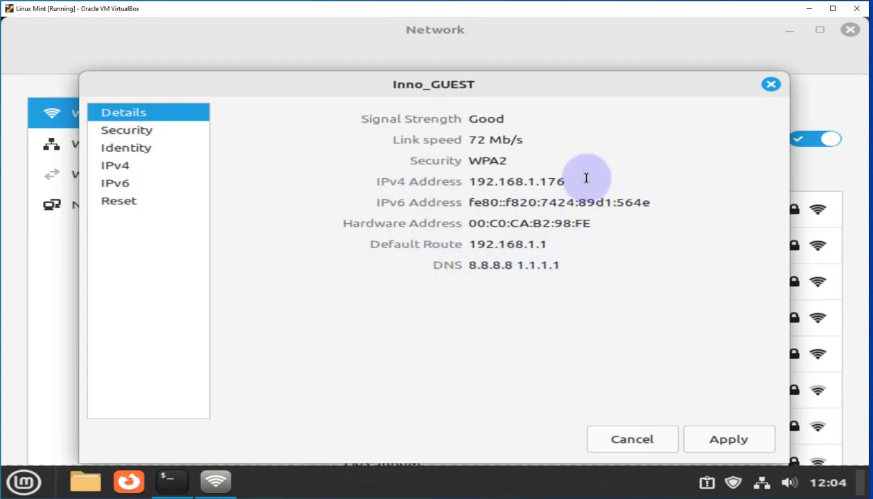
double_click(516, 180)
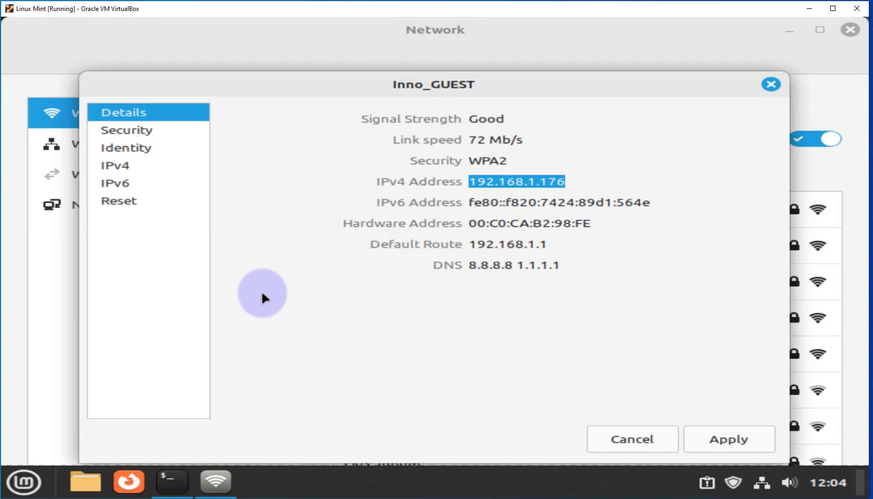
mouse_move(563, 248)
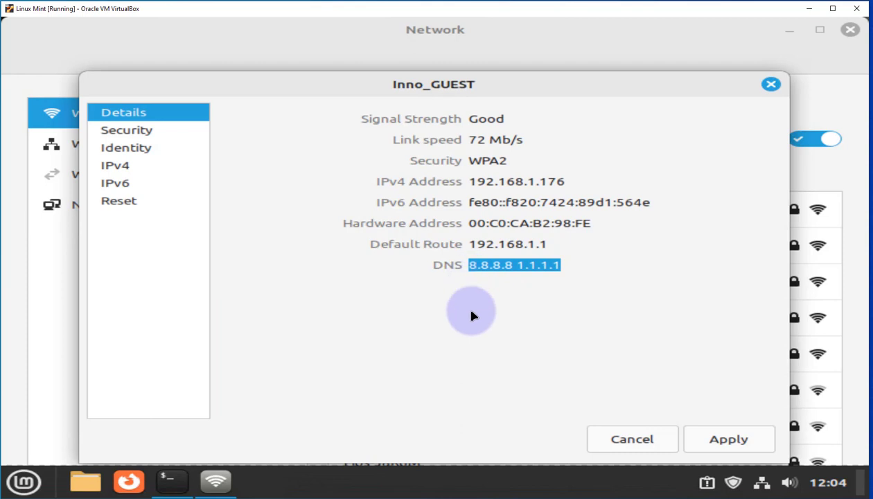
mouse_move(485, 305)
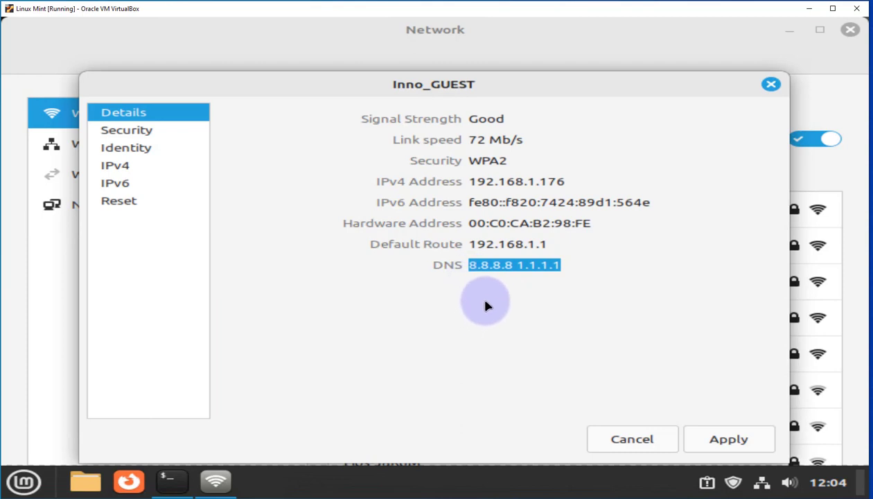
mouse_move(568, 289)
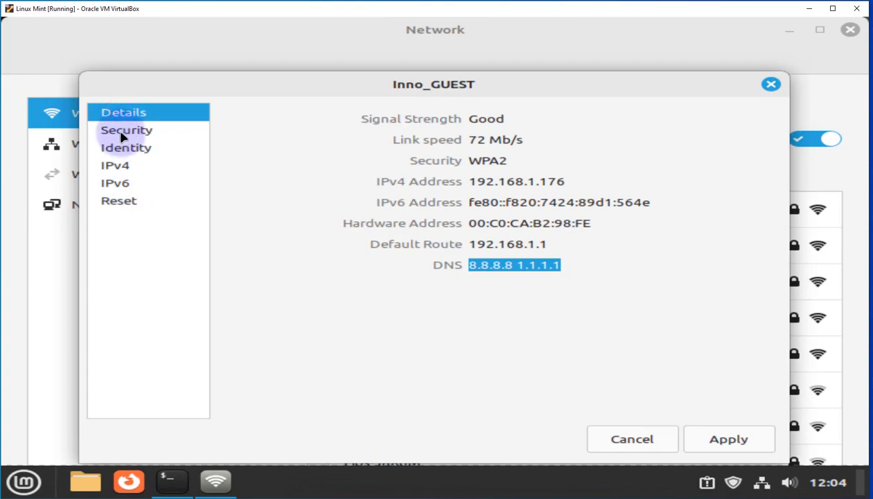
click(127, 130)
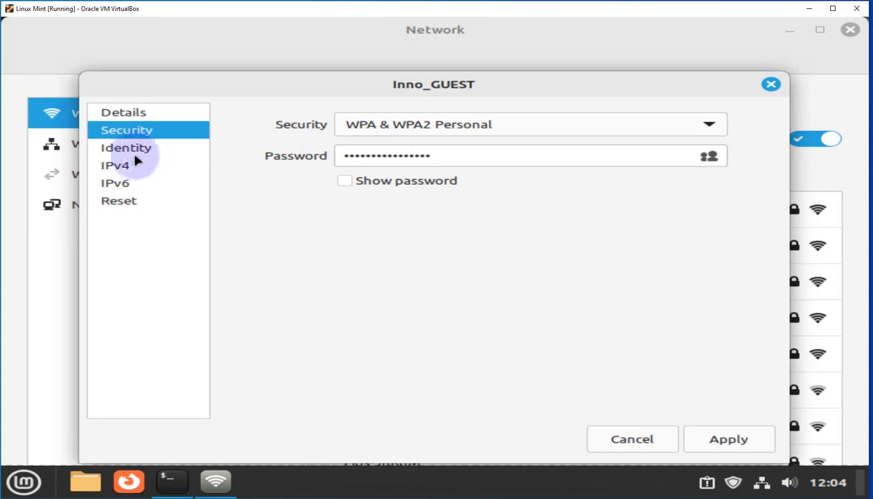
Browse Inno_GUEST's Identity, Security, automatic IPv4 and IPv6 pages, ending on Reset
click(126, 148)
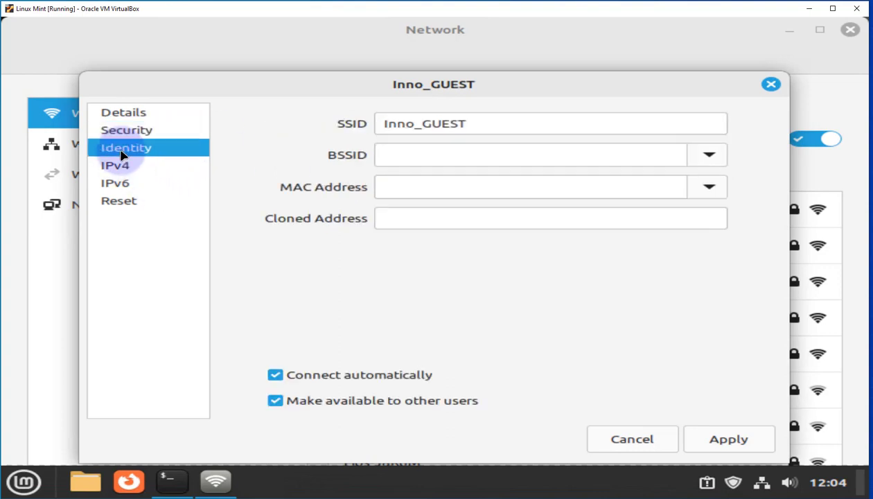
click(127, 129)
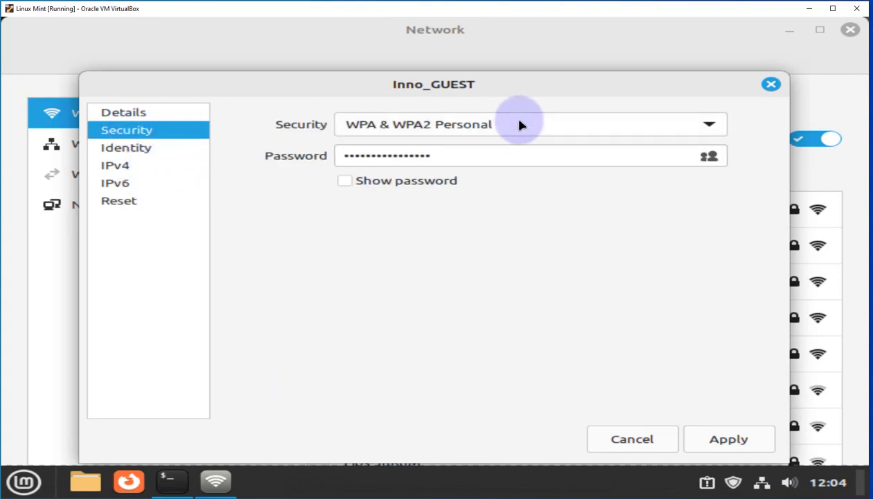
mouse_move(243, 224)
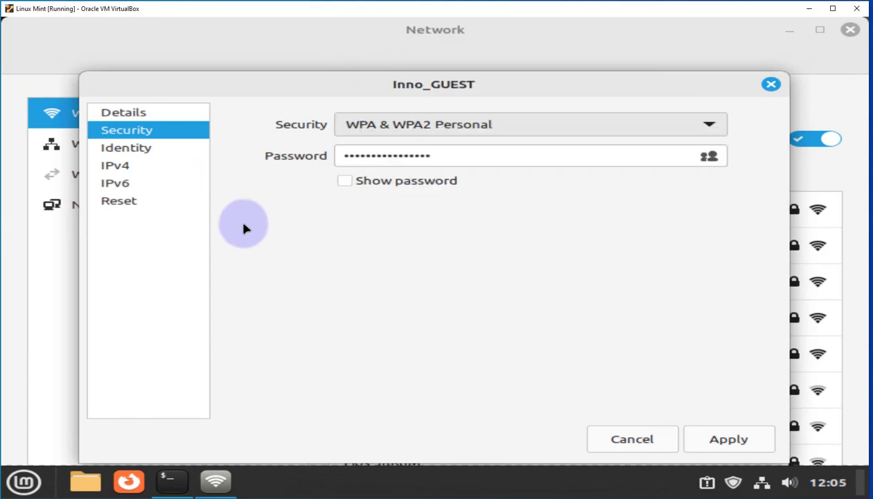
click(116, 165)
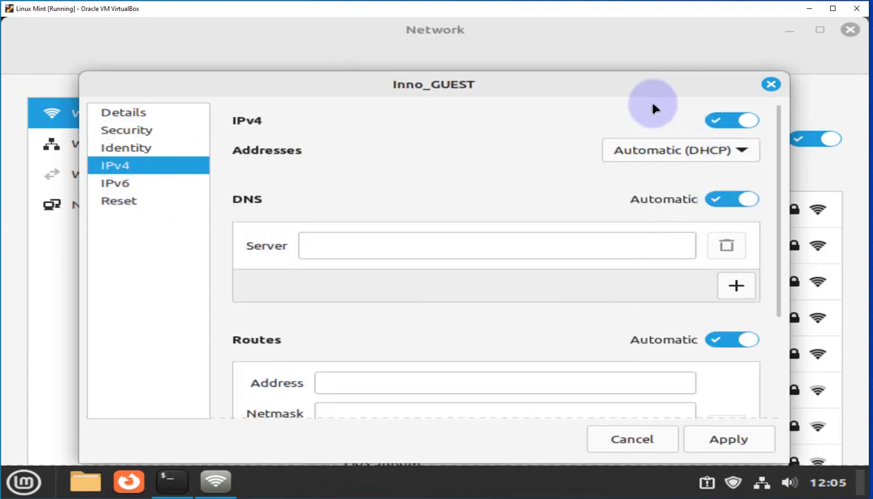
mouse_move(131, 200)
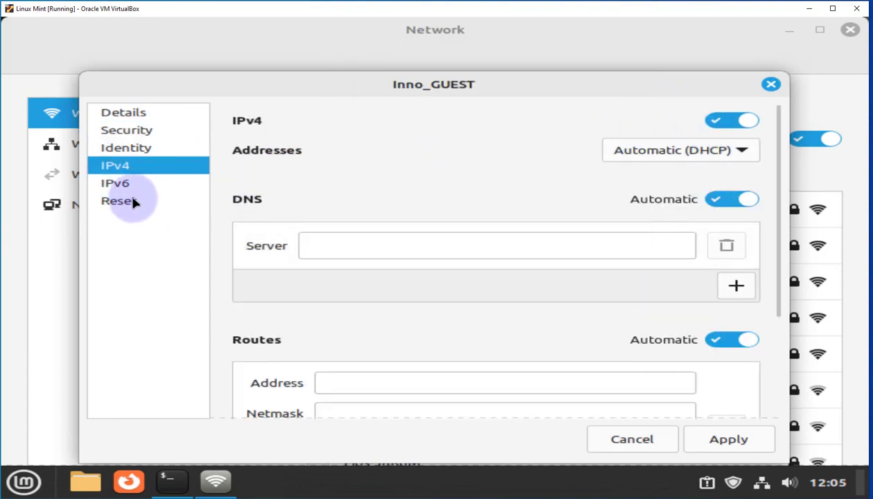
mouse_move(227, 303)
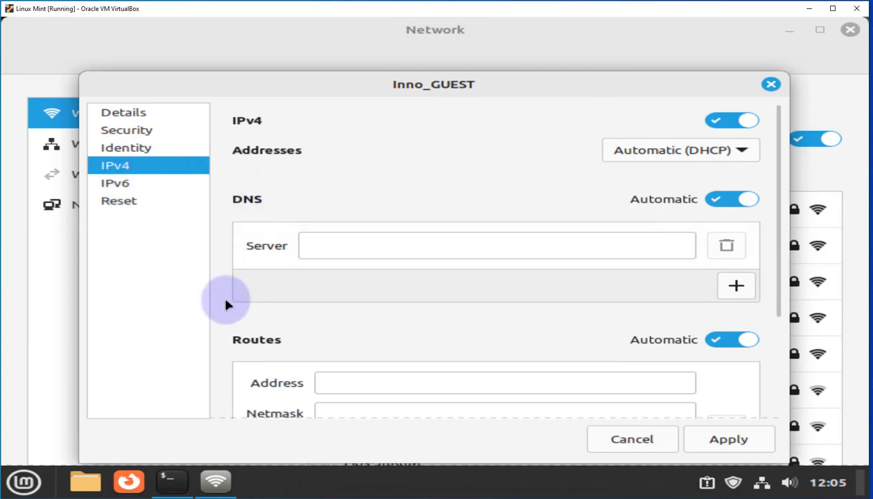
mouse_move(269, 212)
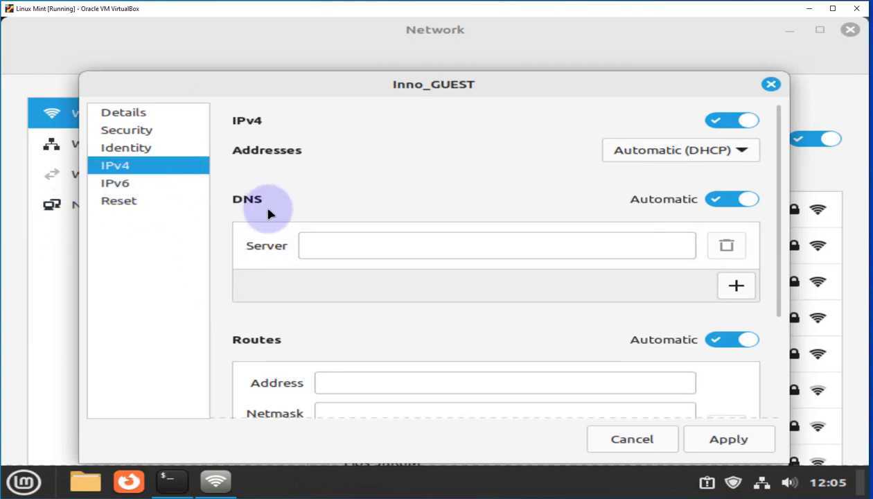
click(116, 182)
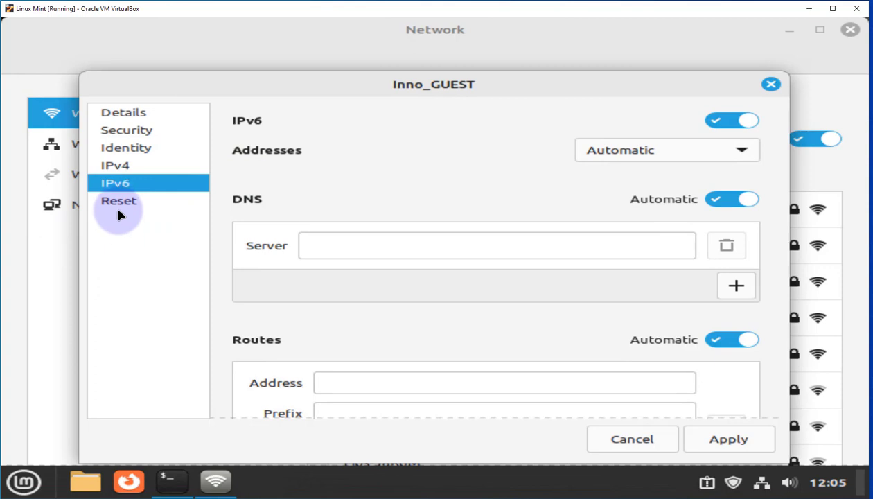
click(118, 200)
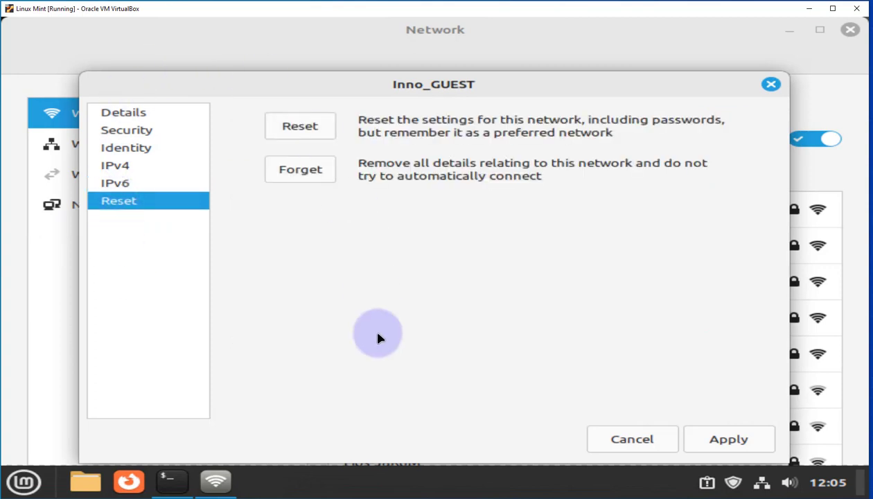
mouse_move(411, 323)
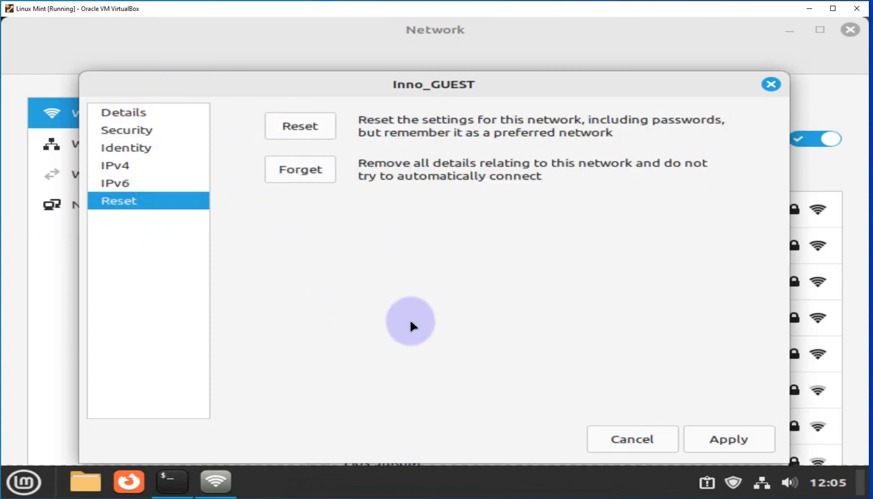